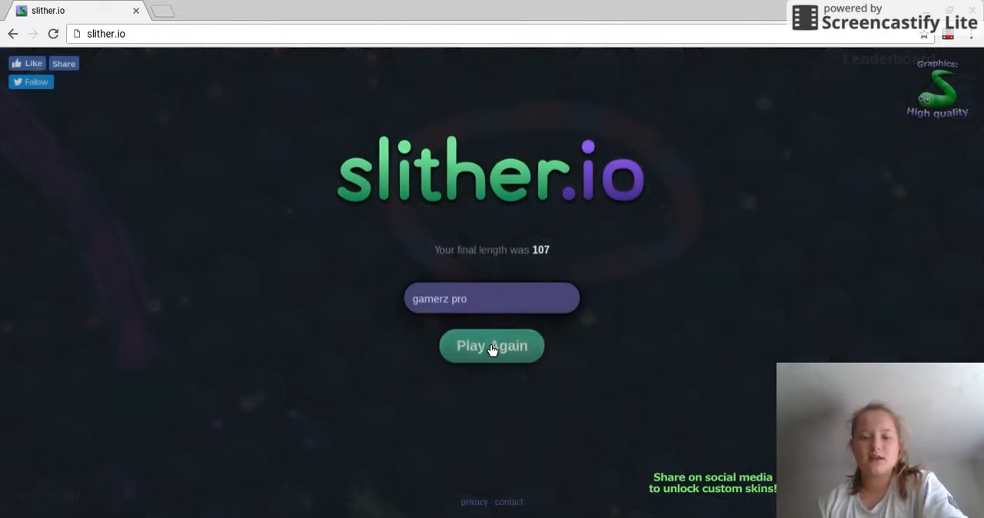
Start a new slither.io round from the game-over screen after the length-107 finish
left_click(491, 345)
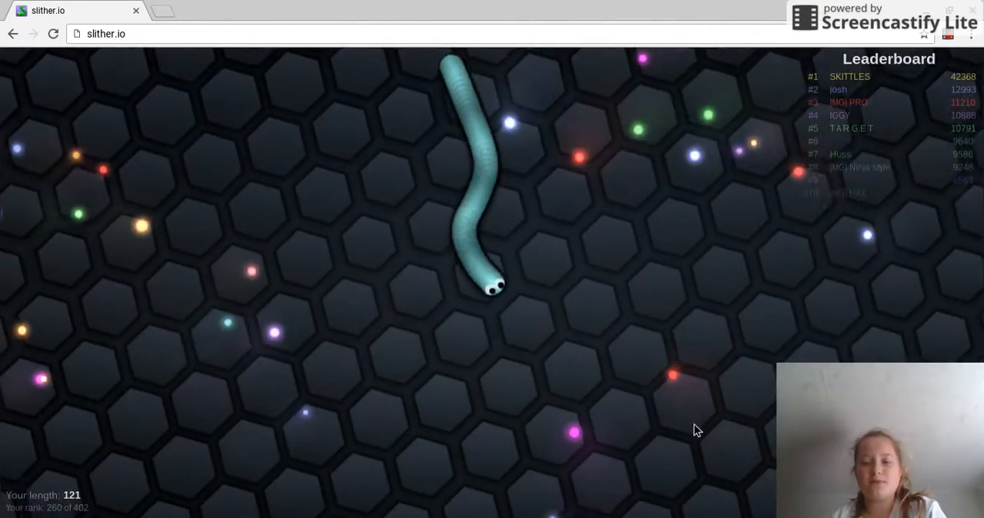
mouse_move(343, 352)
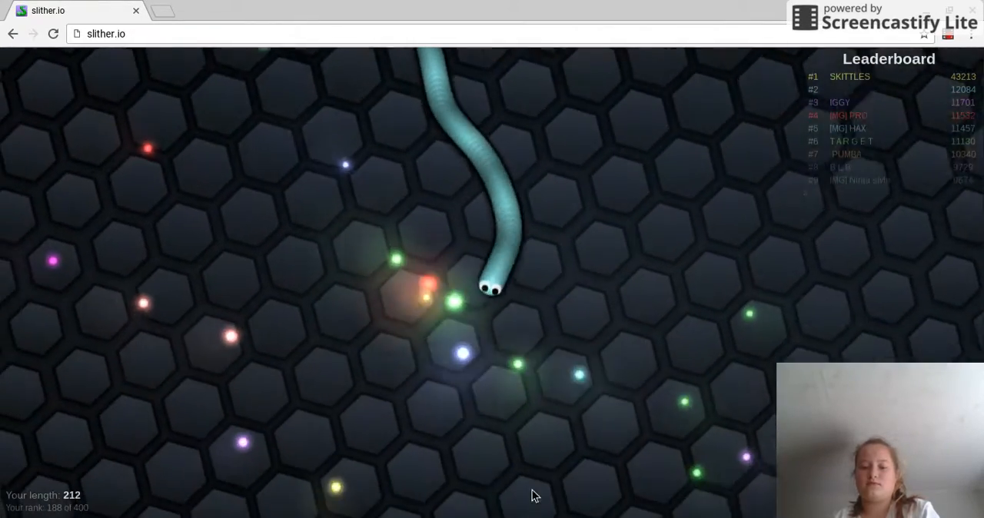
mouse_move(430, 200)
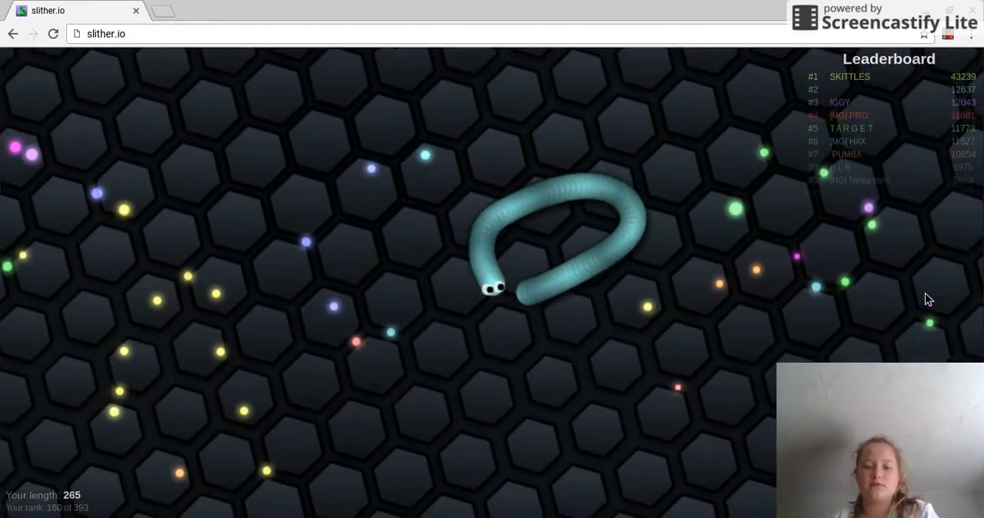
mouse_move(104, 290)
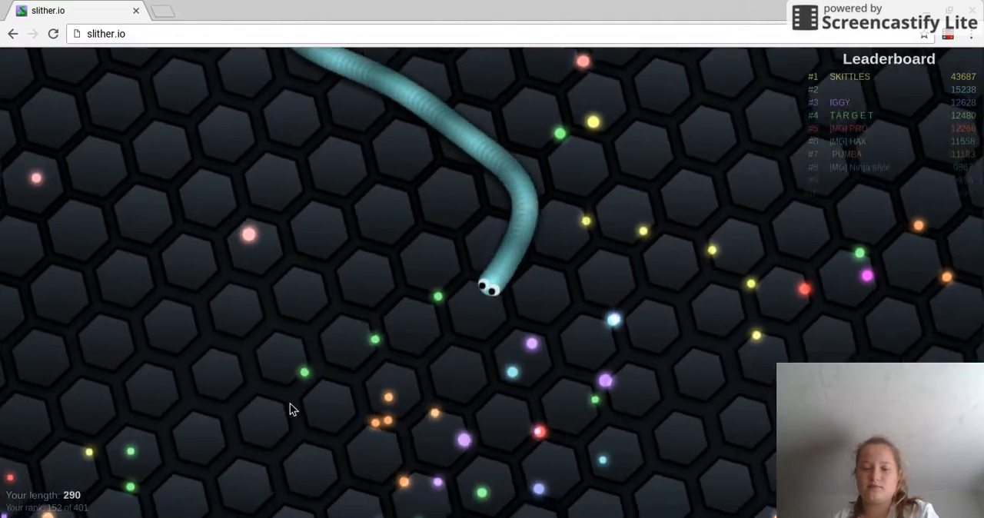
mouse_move(762, 213)
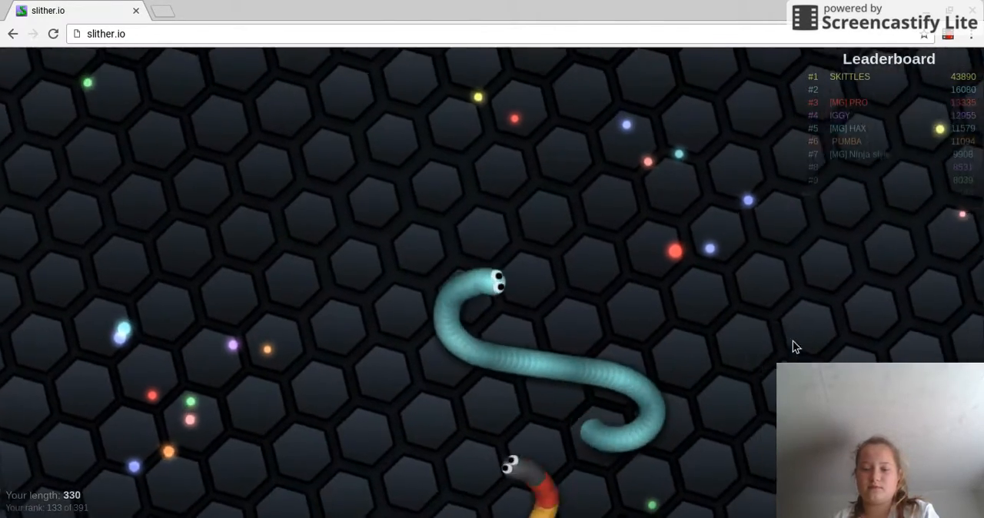
mouse_move(442, 167)
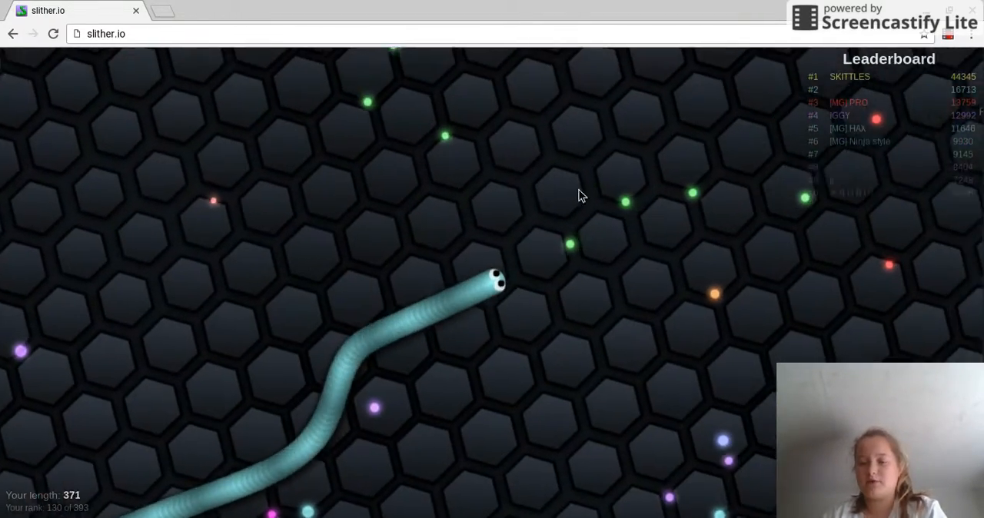
mouse_move(484, 180)
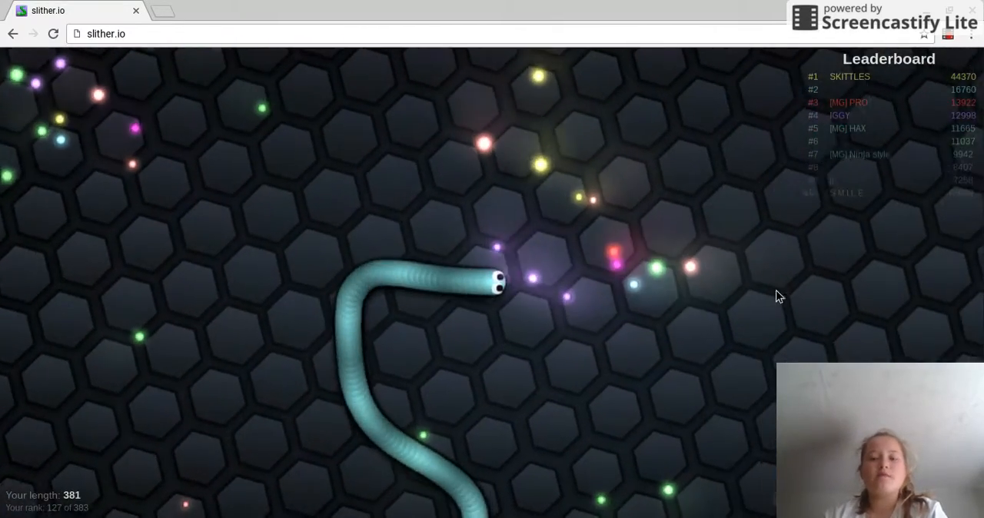
mouse_move(364, 183)
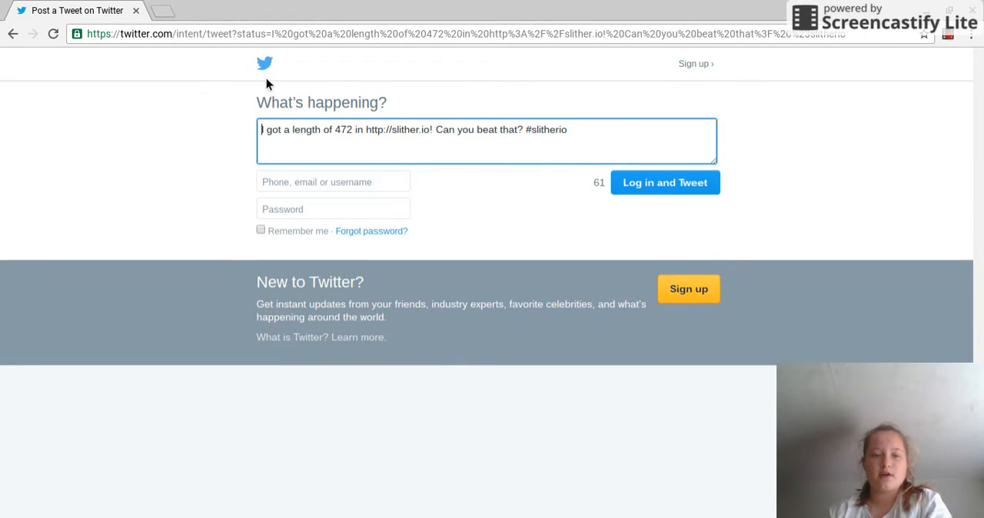
Go back from the unposted length-472 Twitter share page to the slither.io menu
left_click(13, 34)
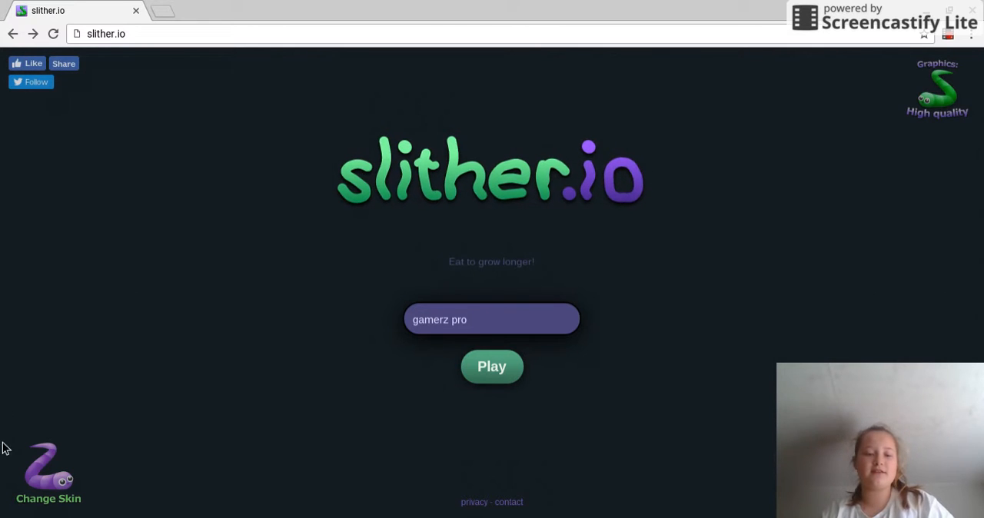
mouse_move(14, 416)
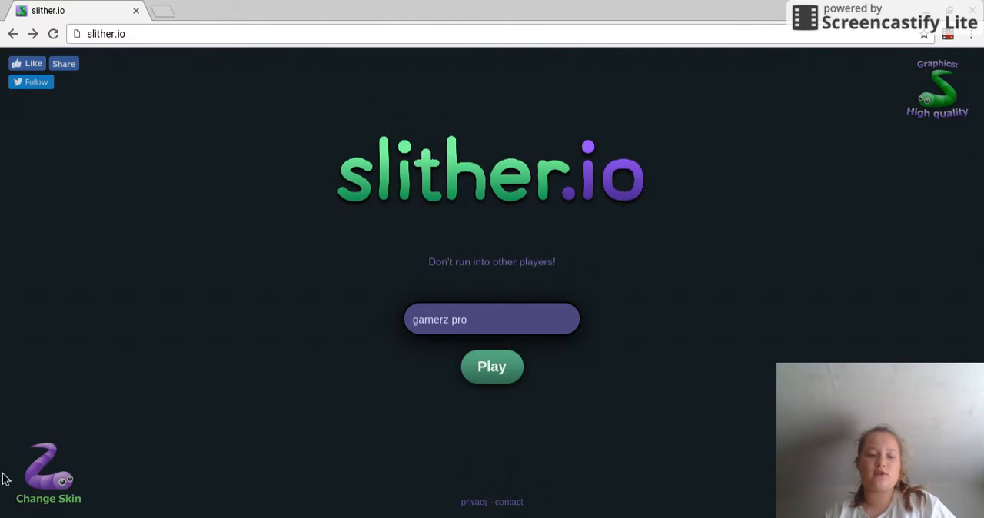
mouse_move(163, 434)
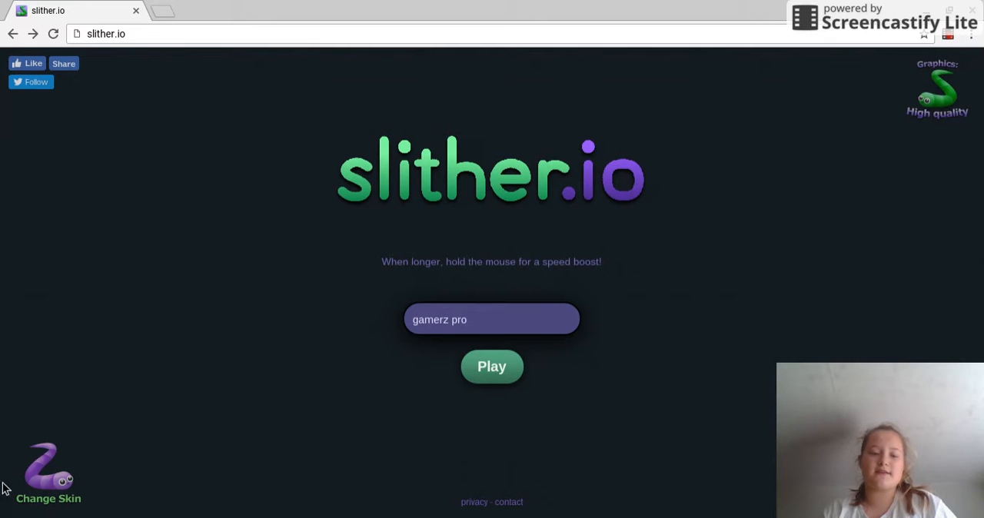
Choose and save the grey snake skin with a gold outline in the skin chooser
left_click(48, 477)
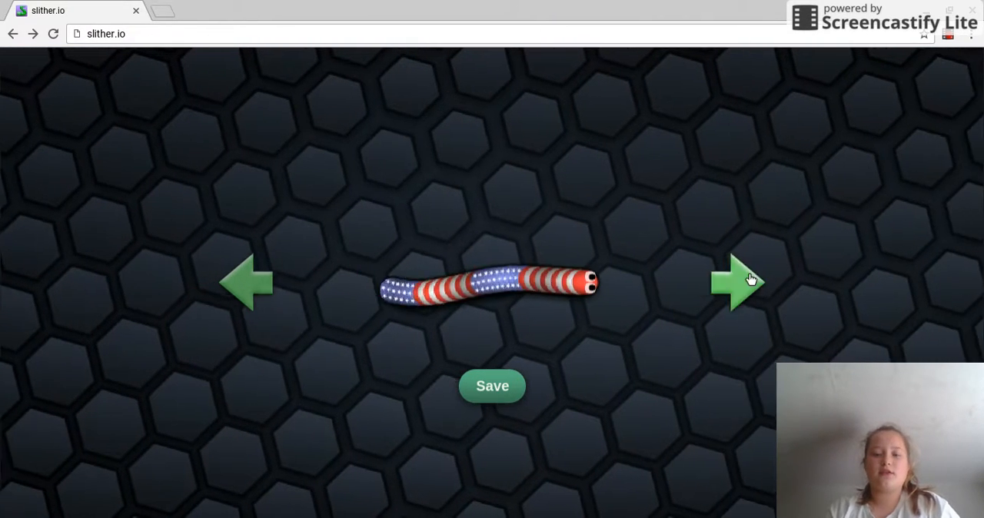
left_click(734, 280)
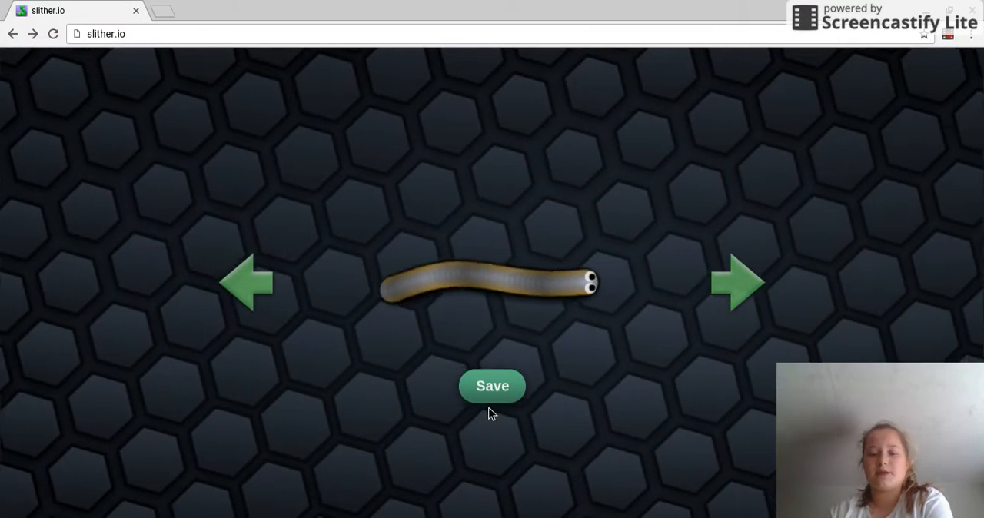
left_click(492, 385)
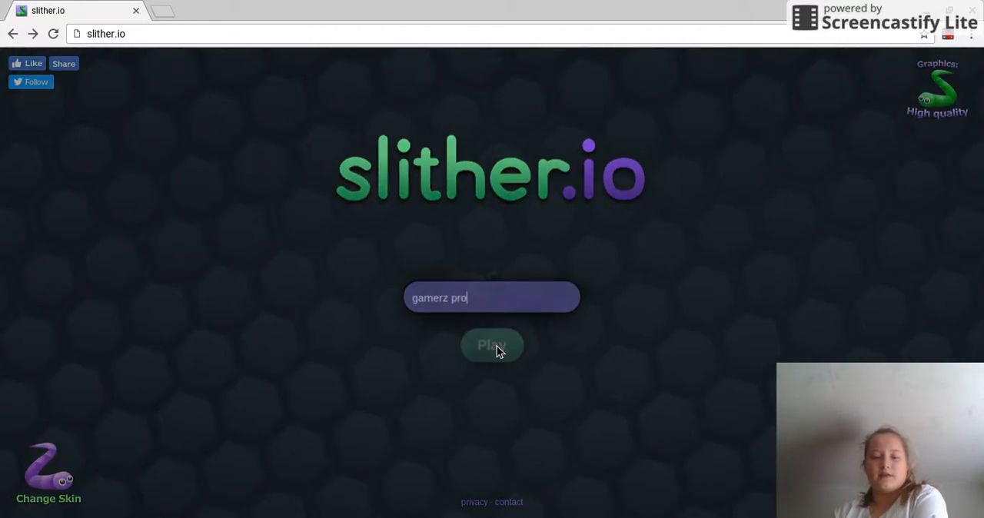
left_click(492, 344)
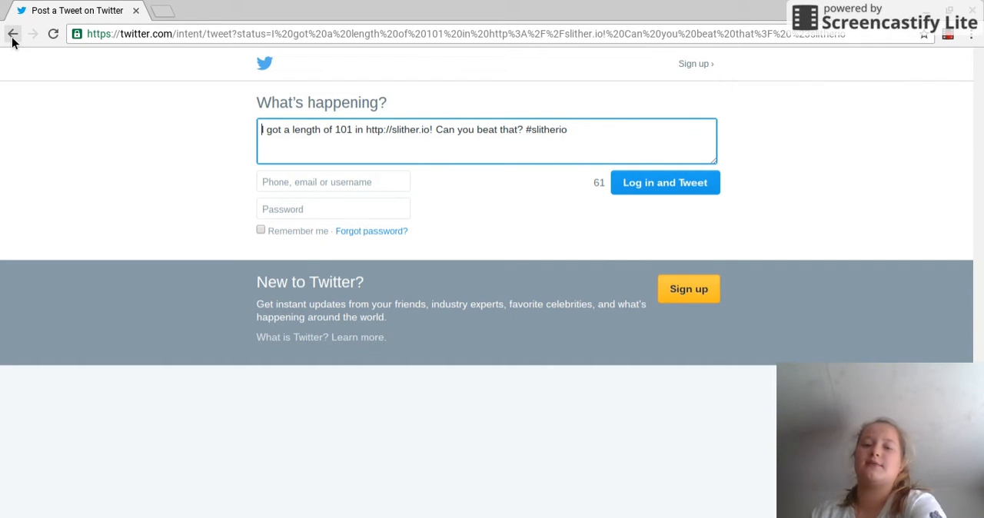
mouse_move(449, 191)
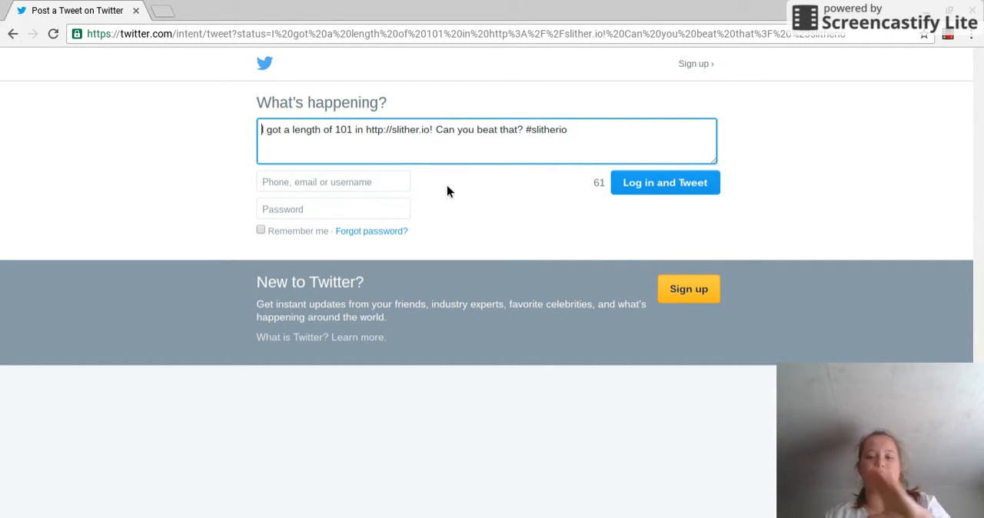
Return from the Twitter share page to the slither.io menu with Change Skin available
left_click(13, 34)
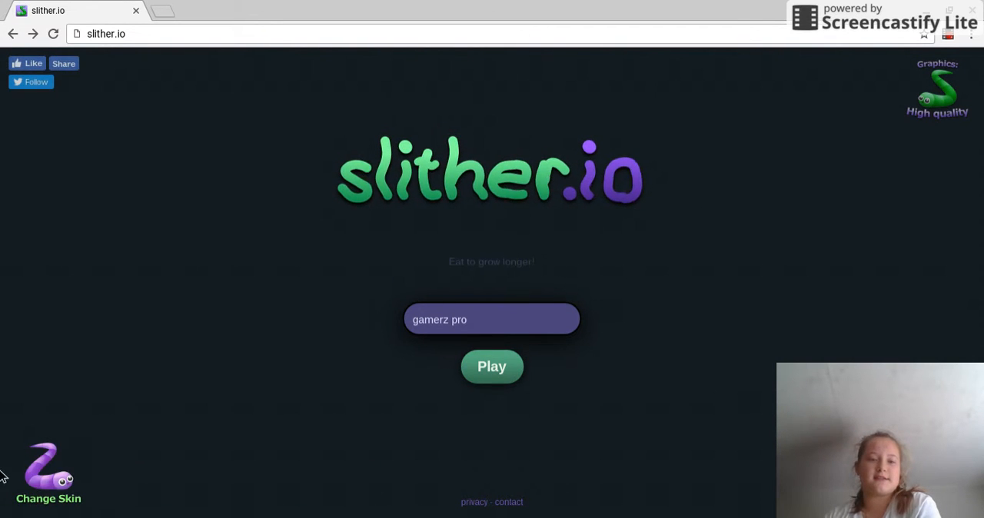
mouse_move(50, 448)
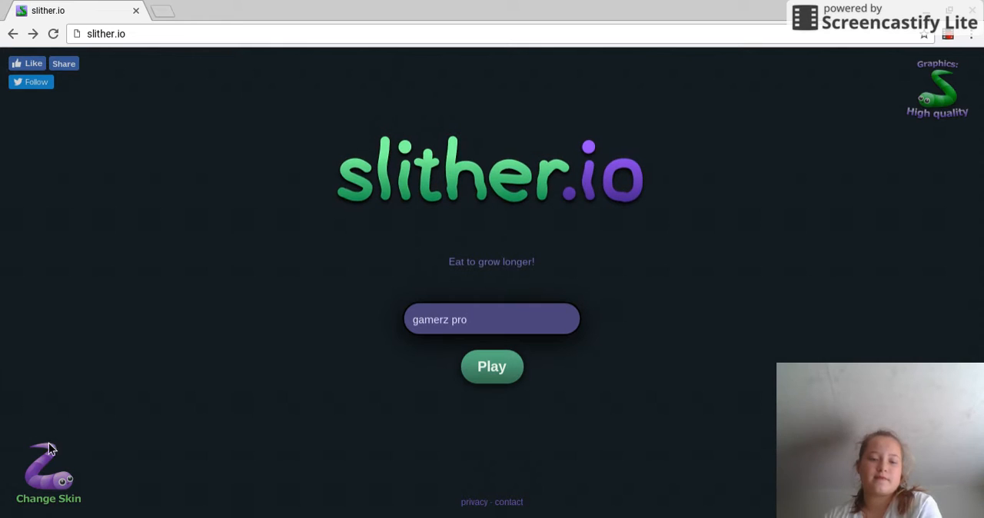